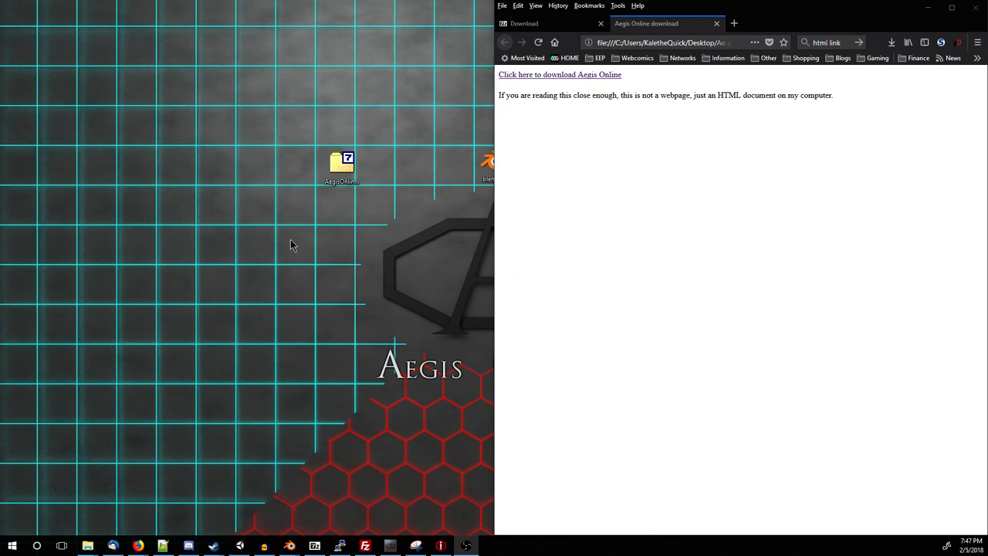
pyautogui.moveTo(284, 172)
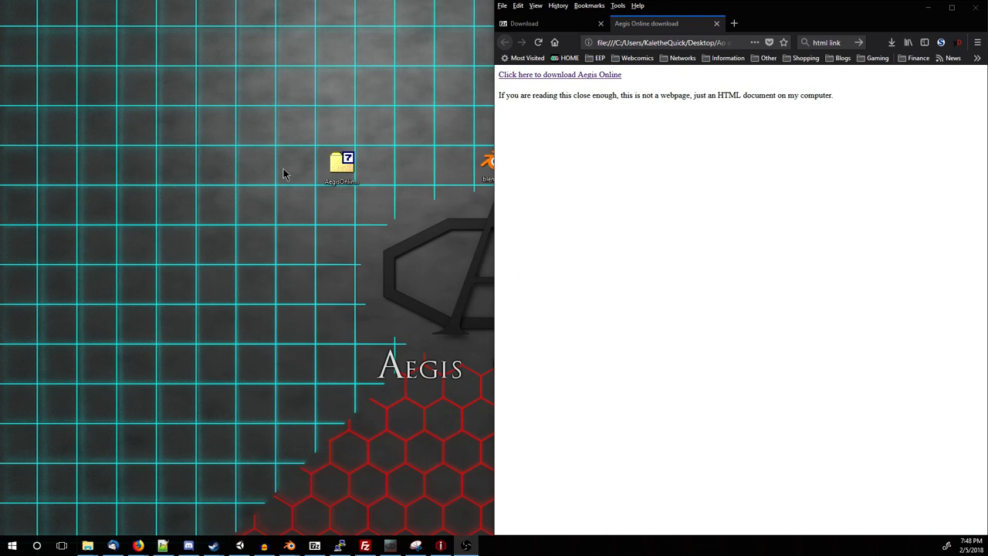
pyautogui.moveTo(409, 178)
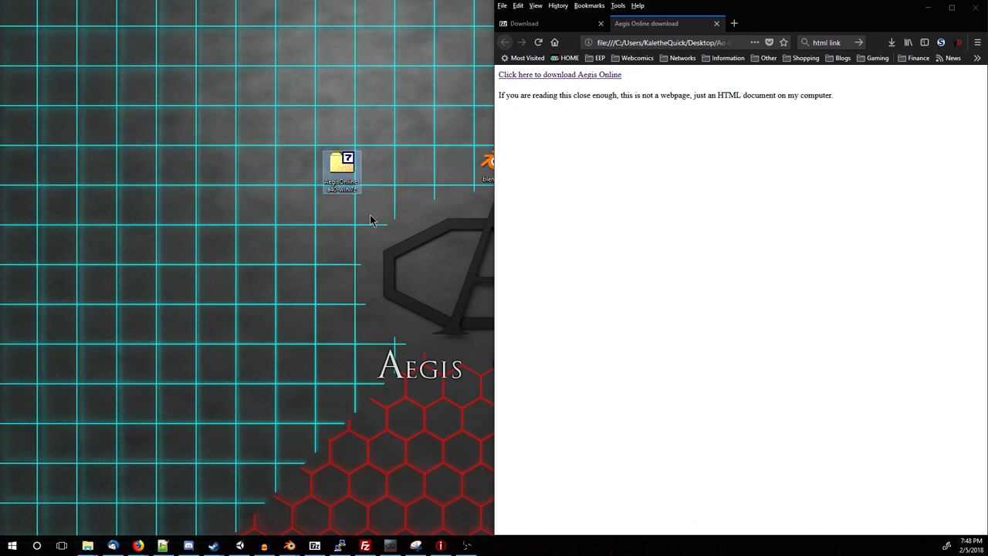
# - Bring the 7-zip.org download page to the front in Firefox
pyautogui.click(524, 23)
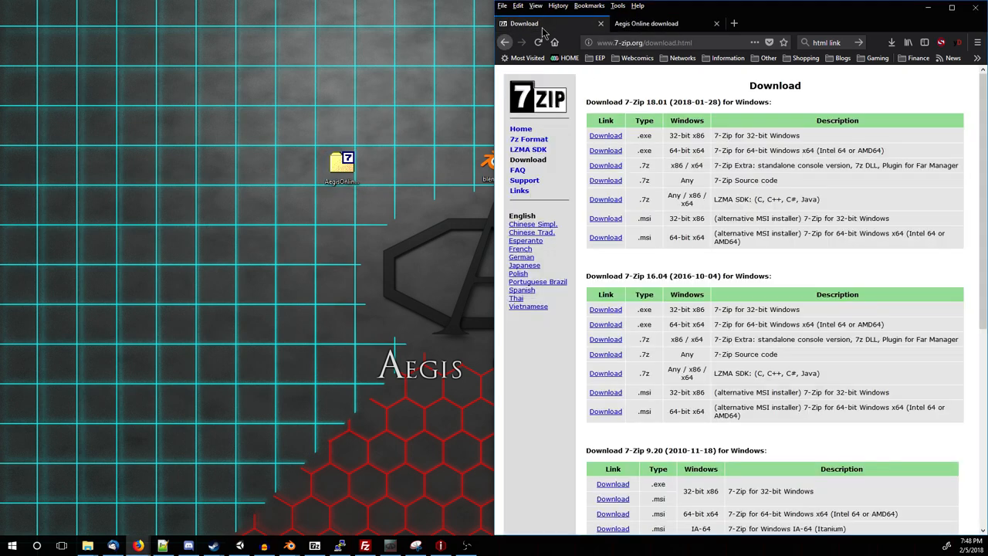
pyautogui.moveTo(458, 374)
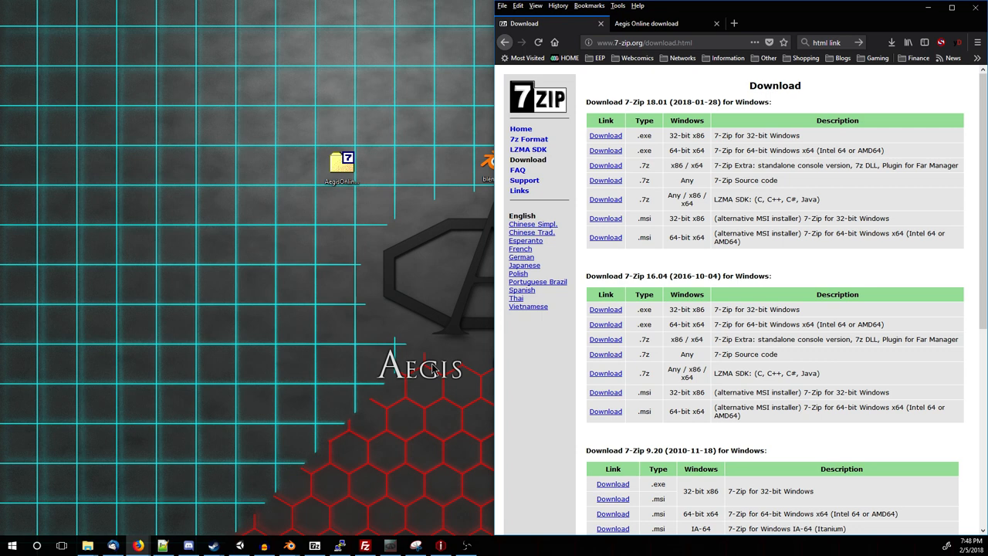
pyautogui.moveTo(567, 245)
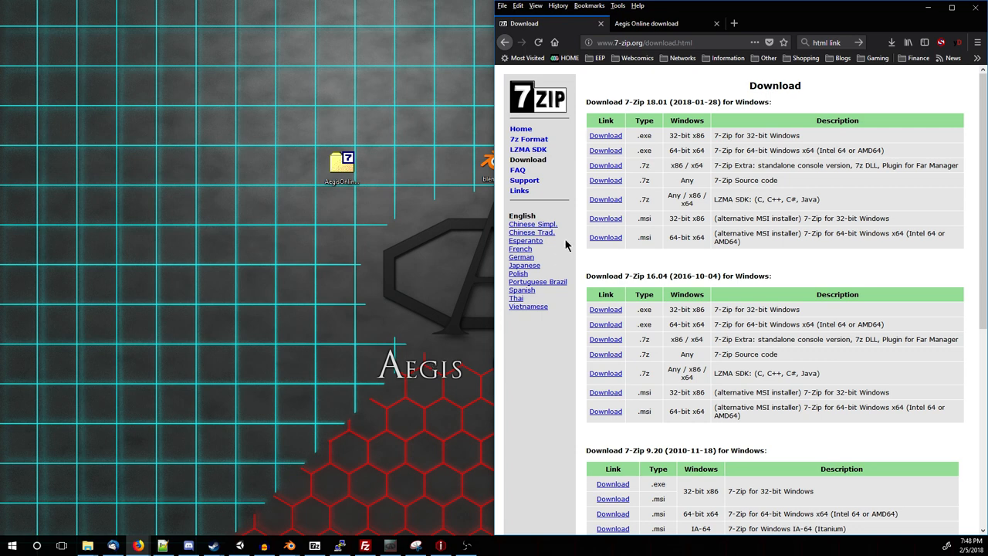
pyautogui.moveTo(772, 247)
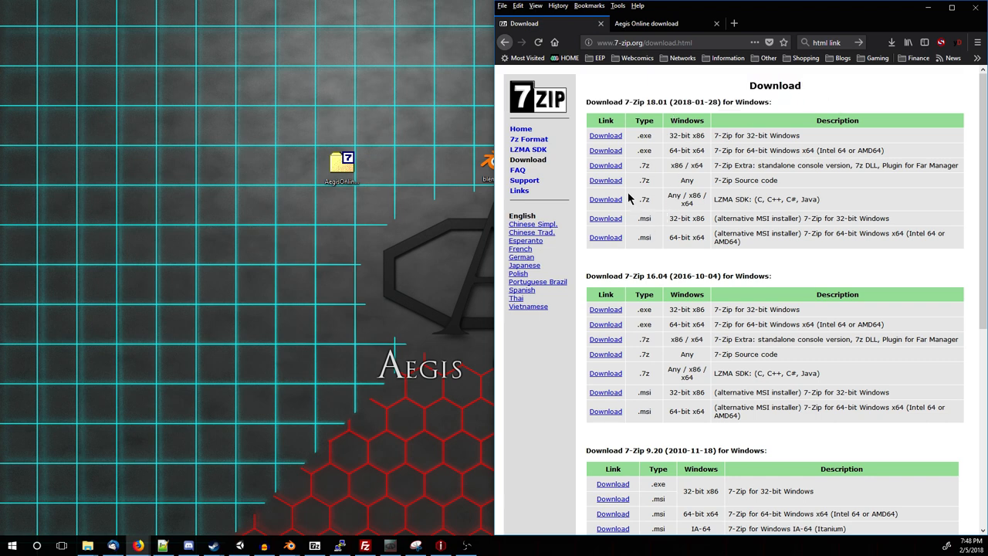
pyautogui.moveTo(693, 147)
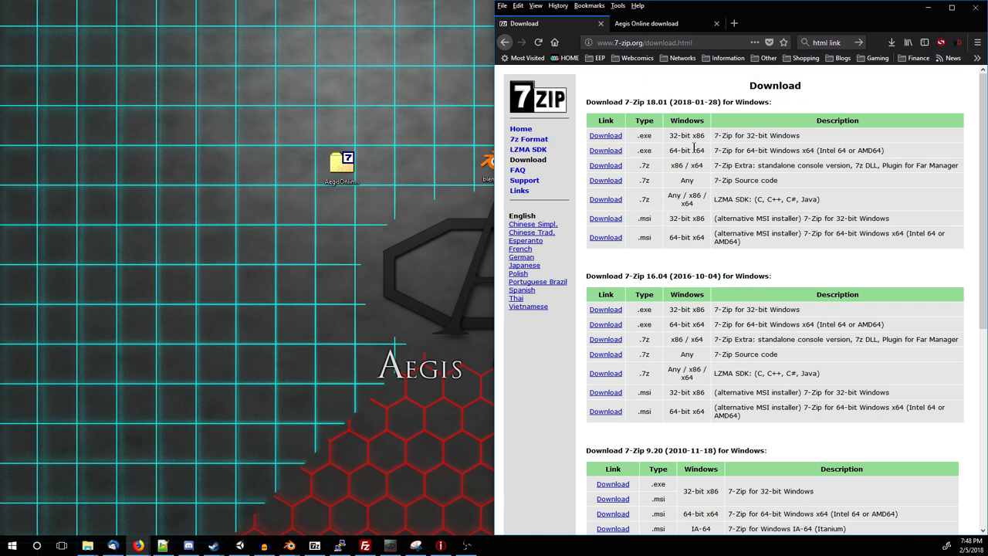
pyautogui.moveTo(649, 237)
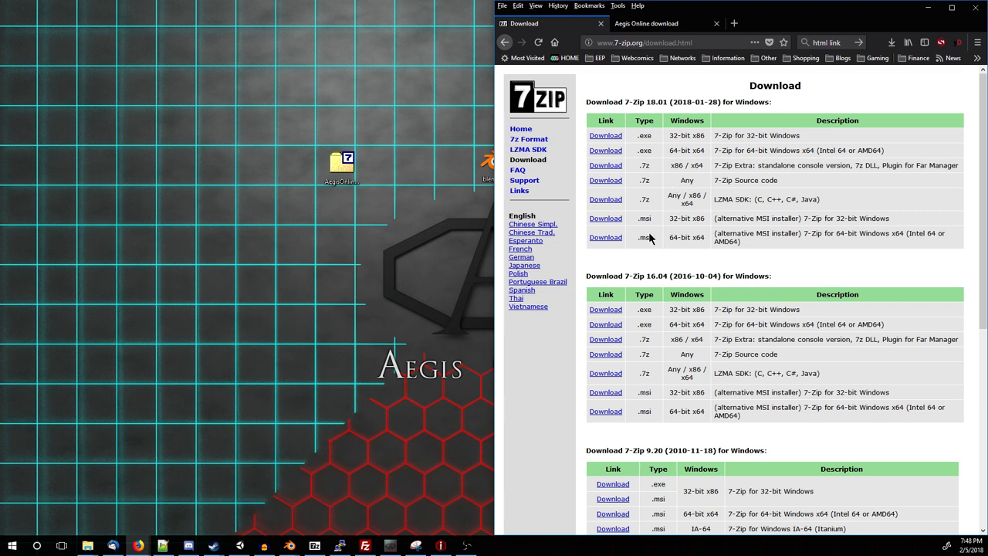
pyautogui.click(646, 23)
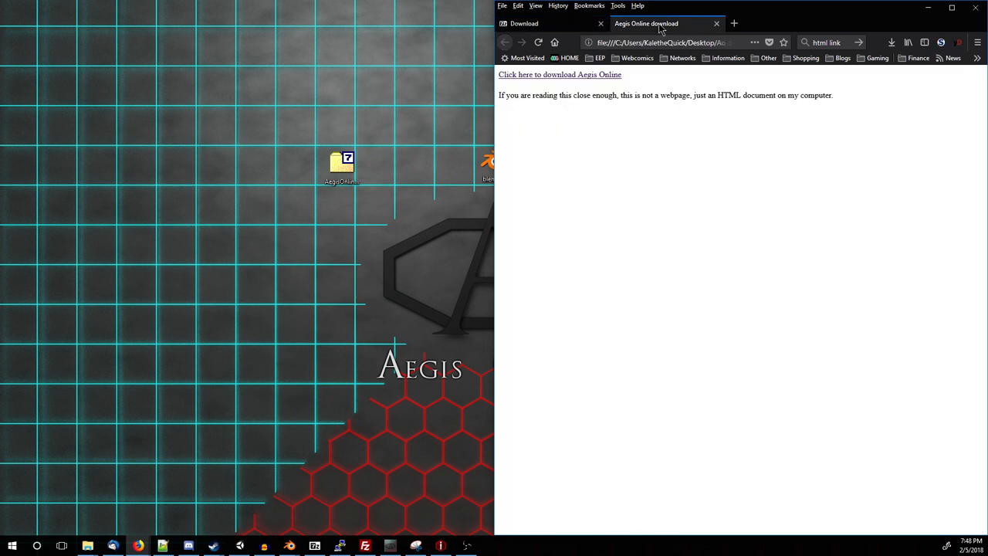
pyautogui.click(559, 74)
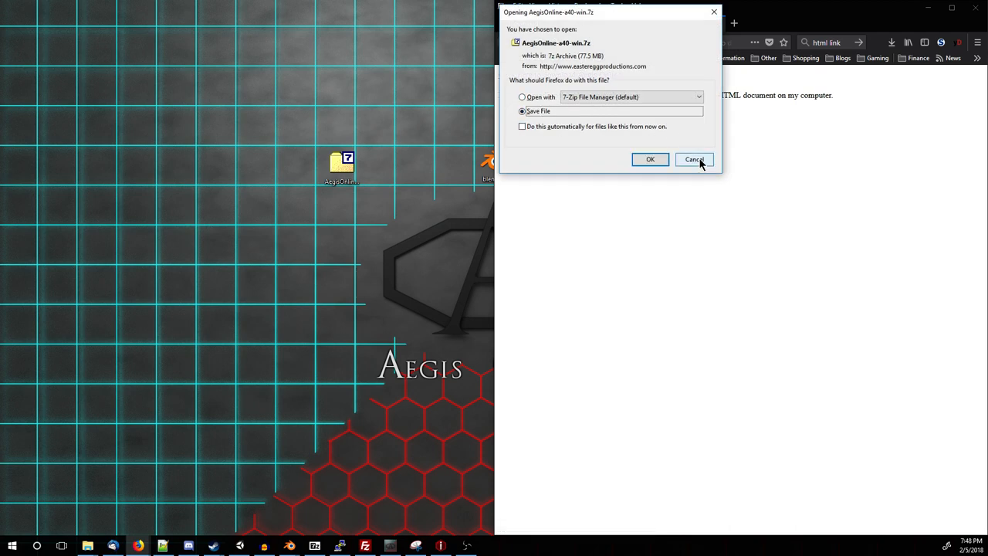
pyautogui.click(693, 159)
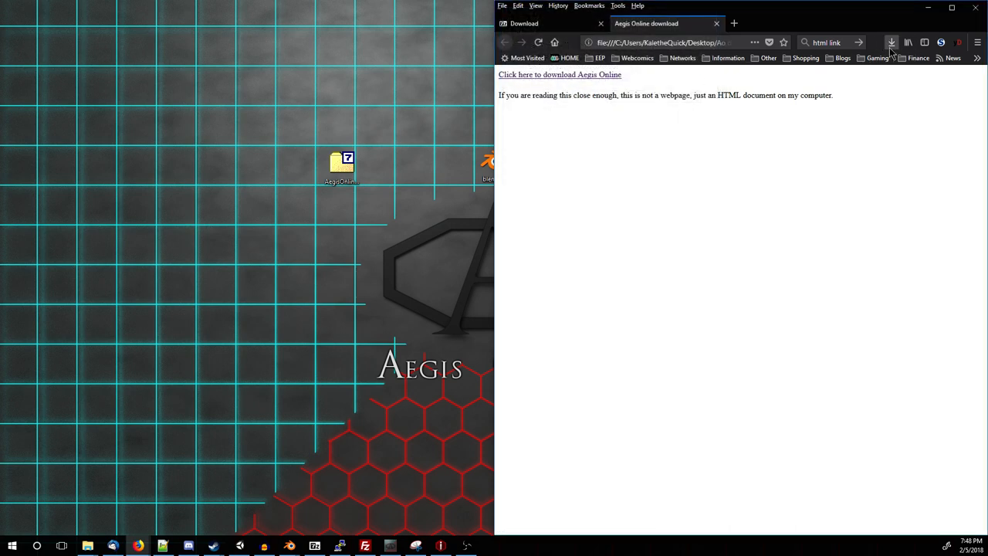
pyautogui.click(891, 42)
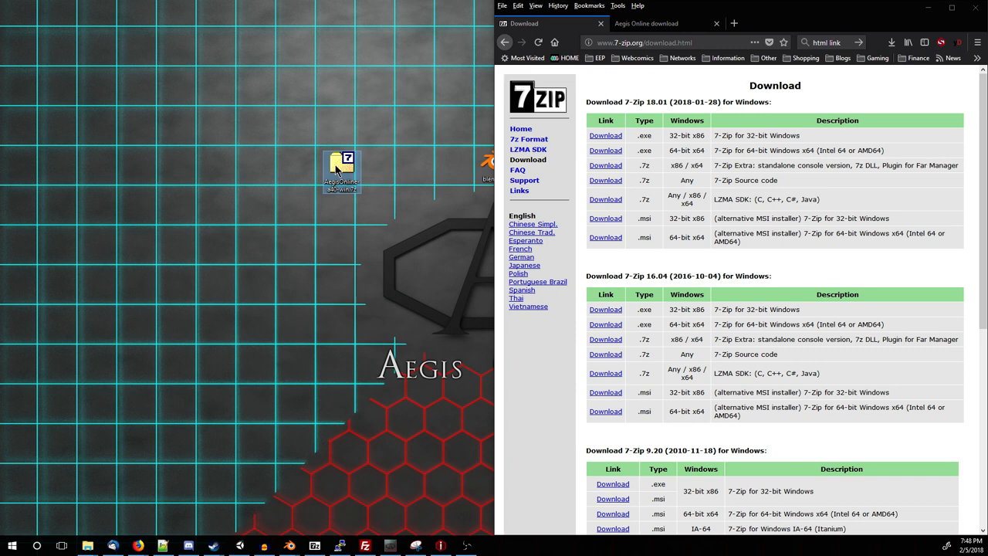
# - Extract Aegis Online_Data and Aegis Online.exe from the .7z archive onto the desktop
pyautogui.doubleClick(341, 168)
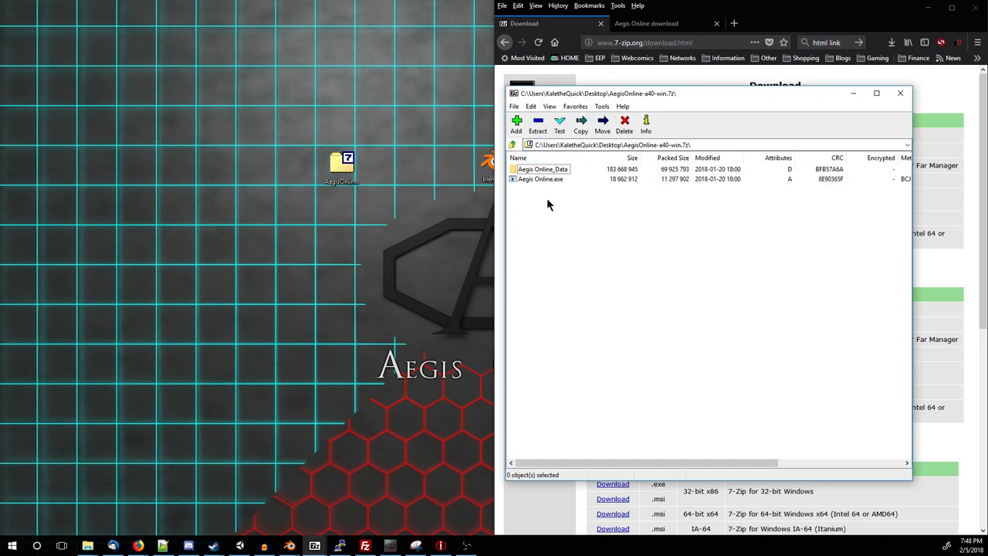
pyautogui.click(540, 178)
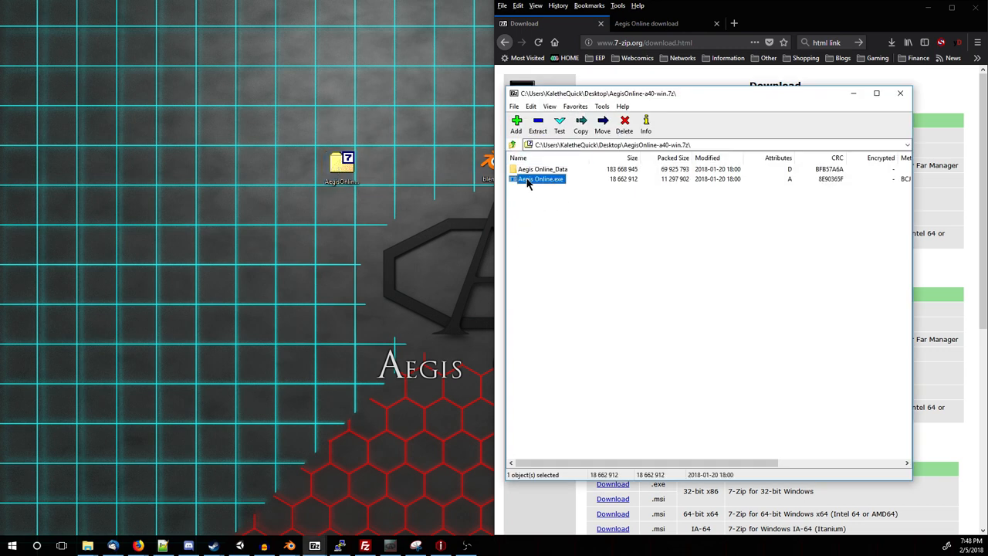
pyautogui.click(542, 169)
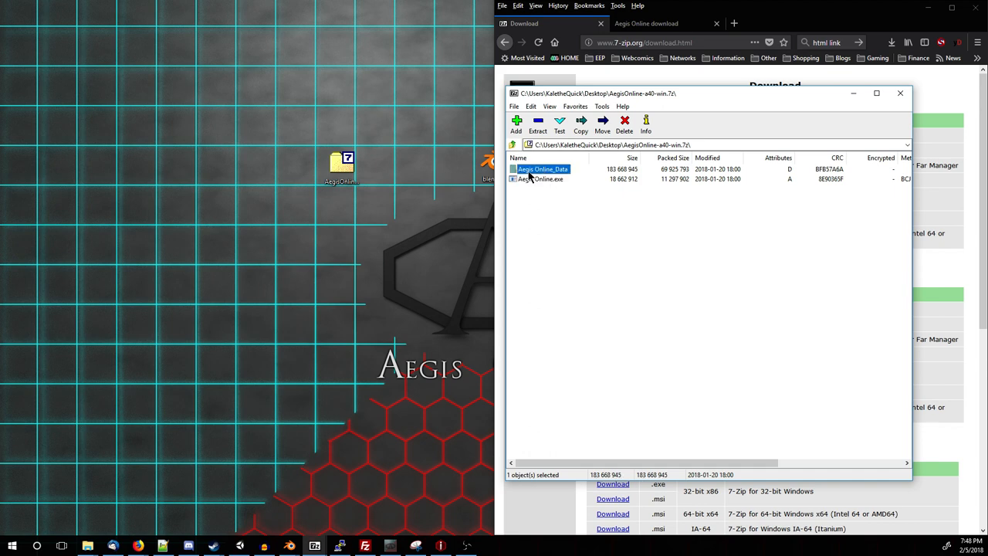
pyautogui.moveTo(533, 179)
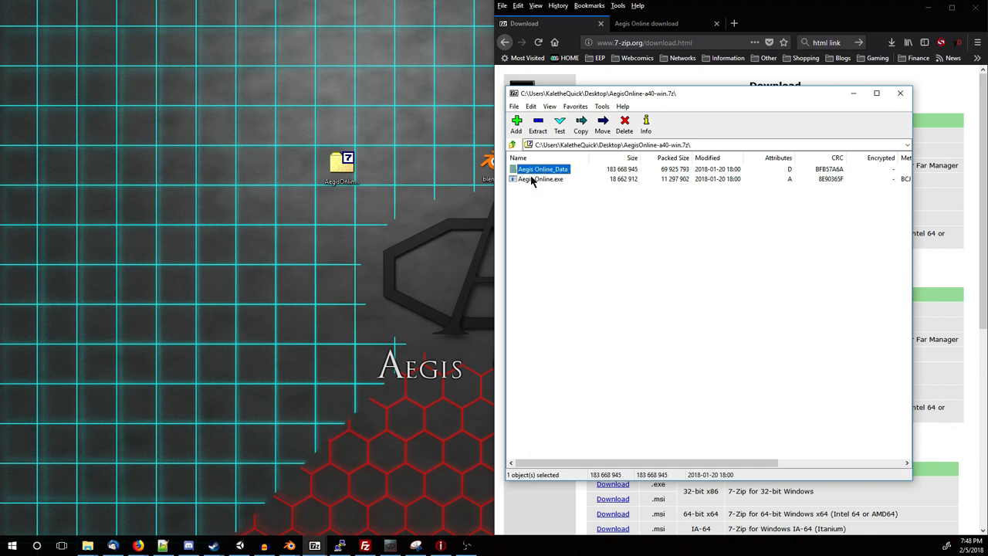
pyautogui.click(540, 178)
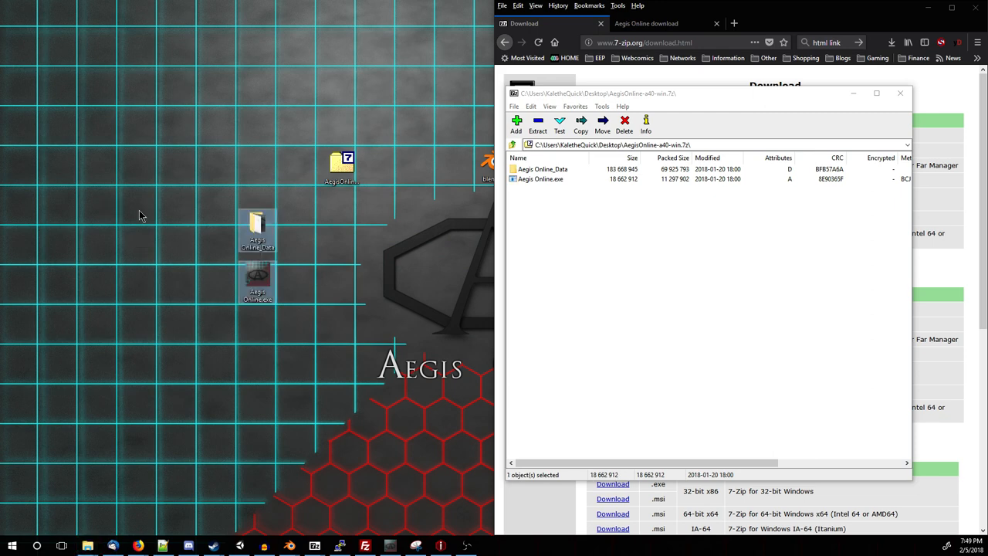
pyautogui.moveTo(324, 369)
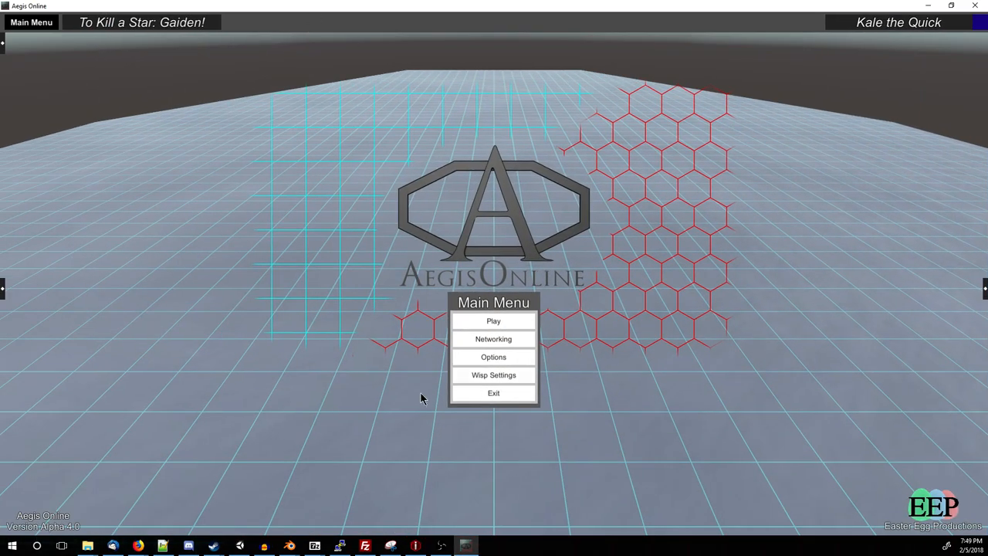
pyautogui.moveTo(521, 274)
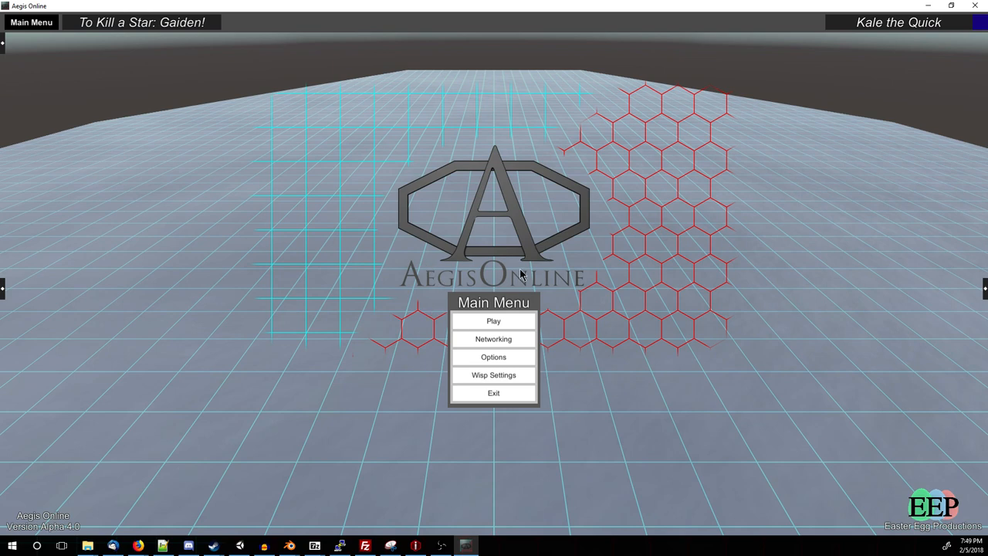
pyautogui.moveTo(218, 126)
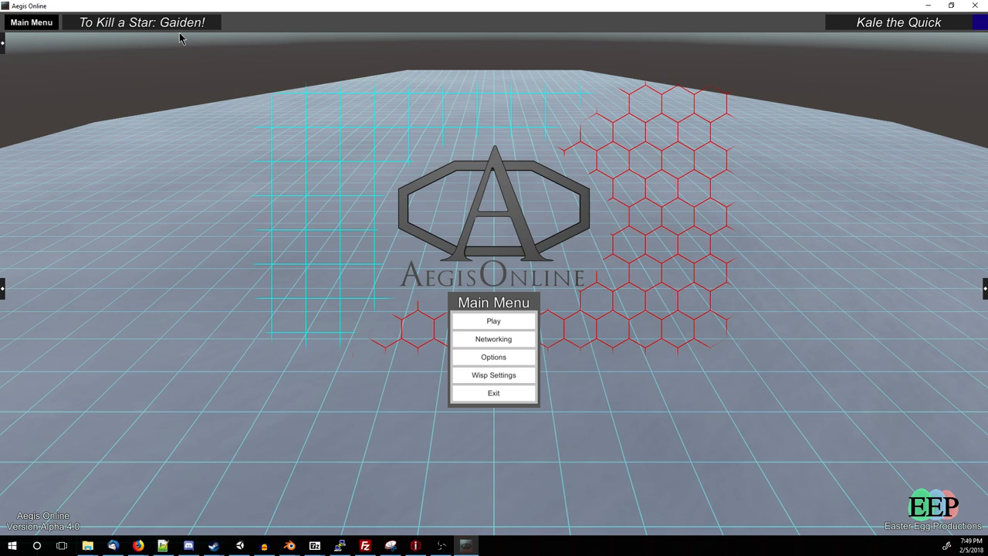
pyautogui.moveTo(150, 28)
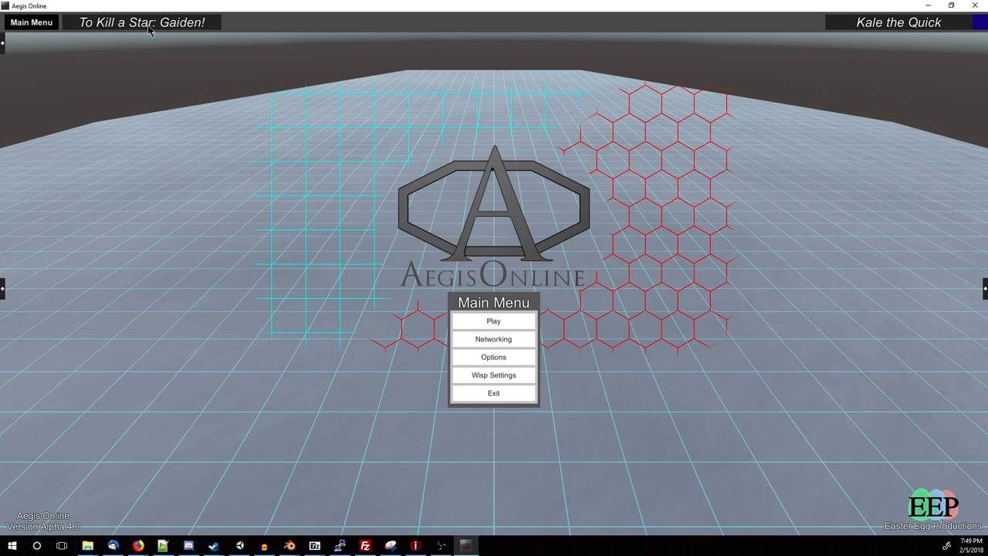
# - Fill a new campaign: name Red, author Kale, description 'This is a new campaign'
pyautogui.click(142, 21)
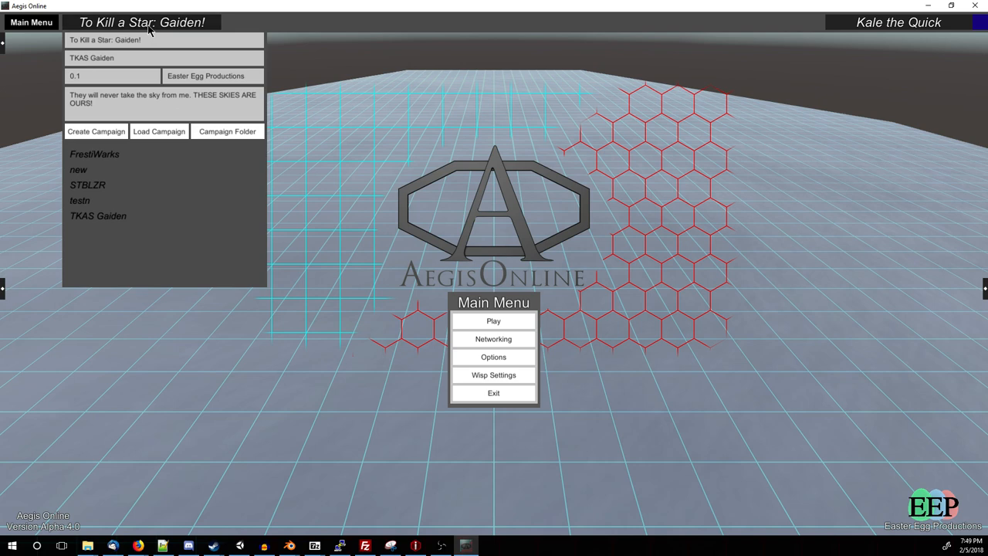
pyautogui.moveTo(141, 120)
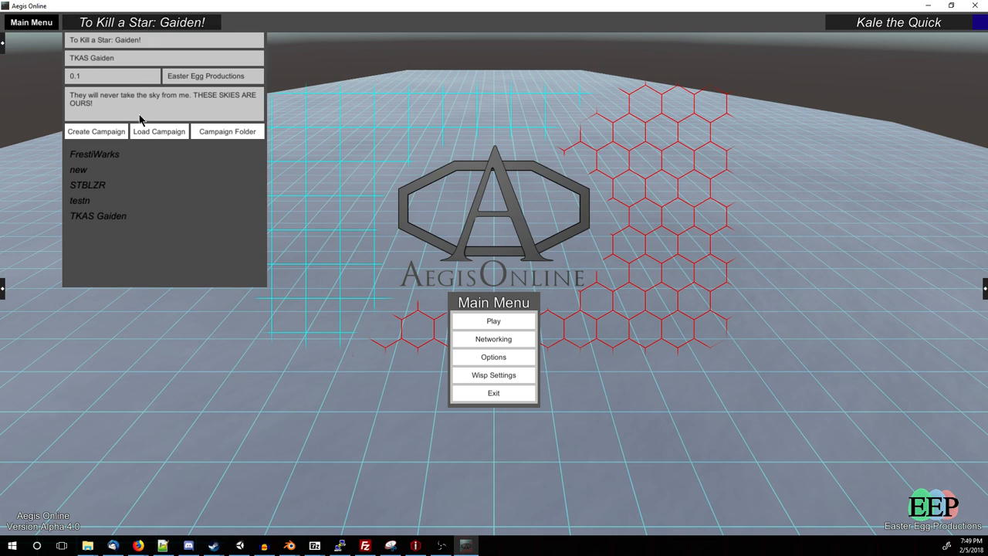
pyautogui.click(96, 131)
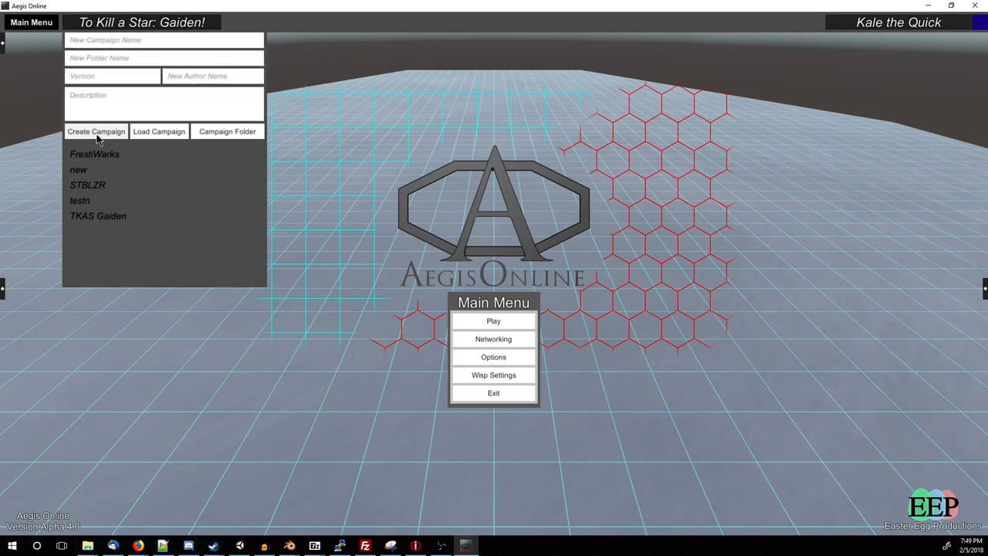
pyautogui.moveTo(115, 86)
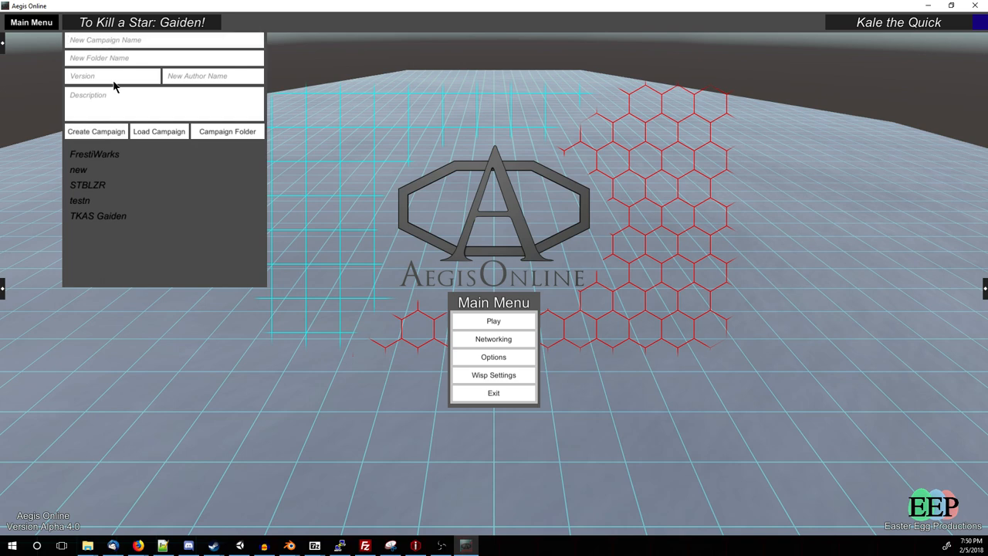
pyautogui.write('Red')
pyautogui.write('T')
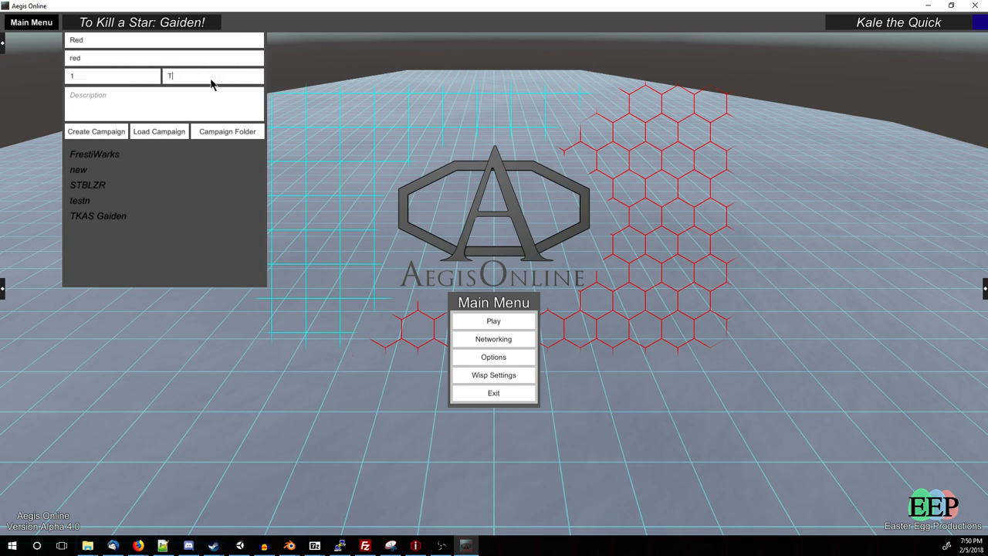
pyautogui.write('Kale')
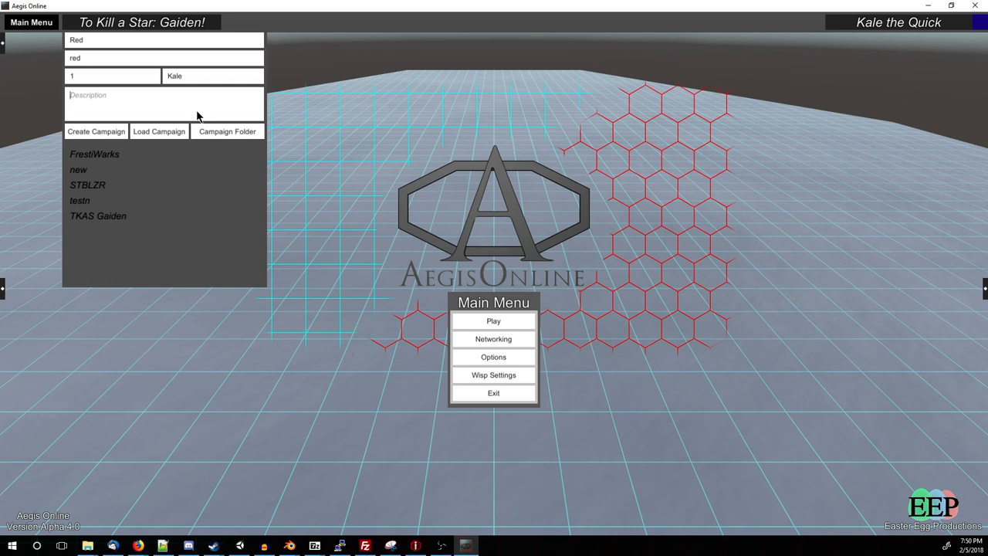
pyautogui.write('This is a new')
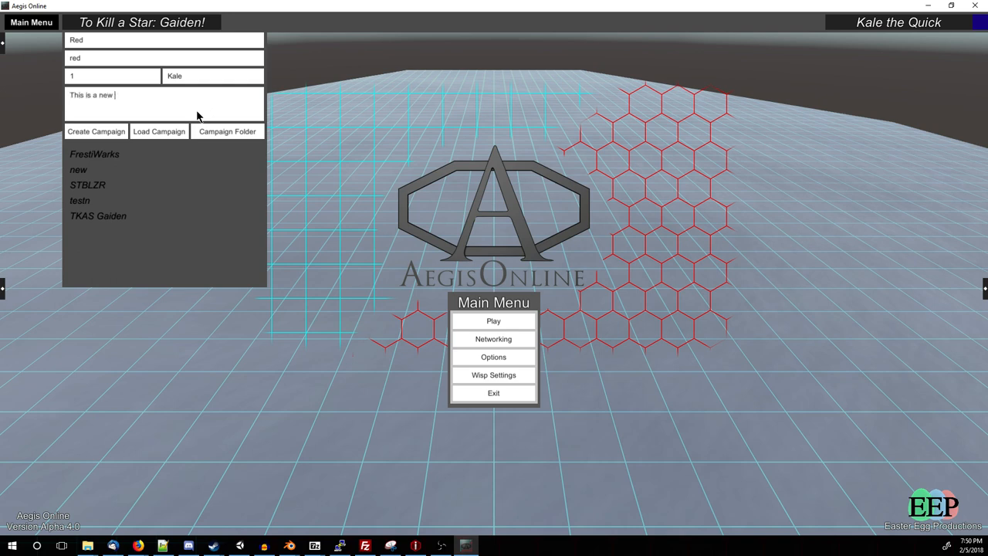
pyautogui.write('campaign')
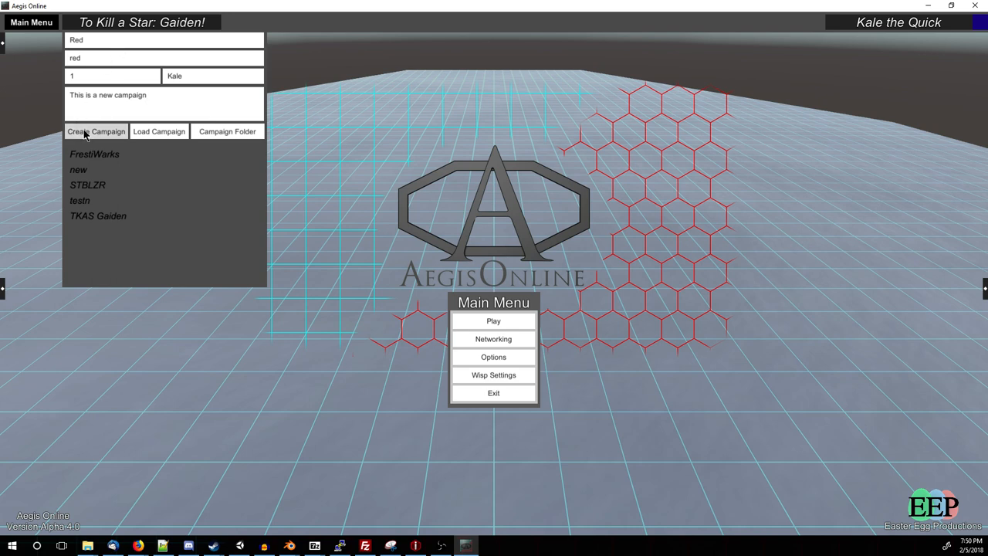
# - Create the Red campaign so it appears in the list and loads
pyautogui.click(95, 131)
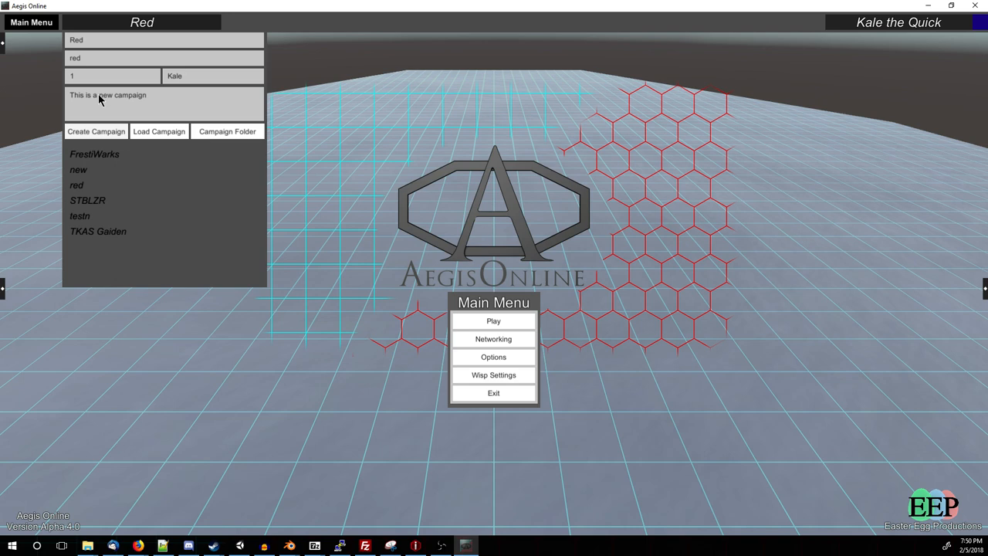
pyautogui.moveTo(128, 80)
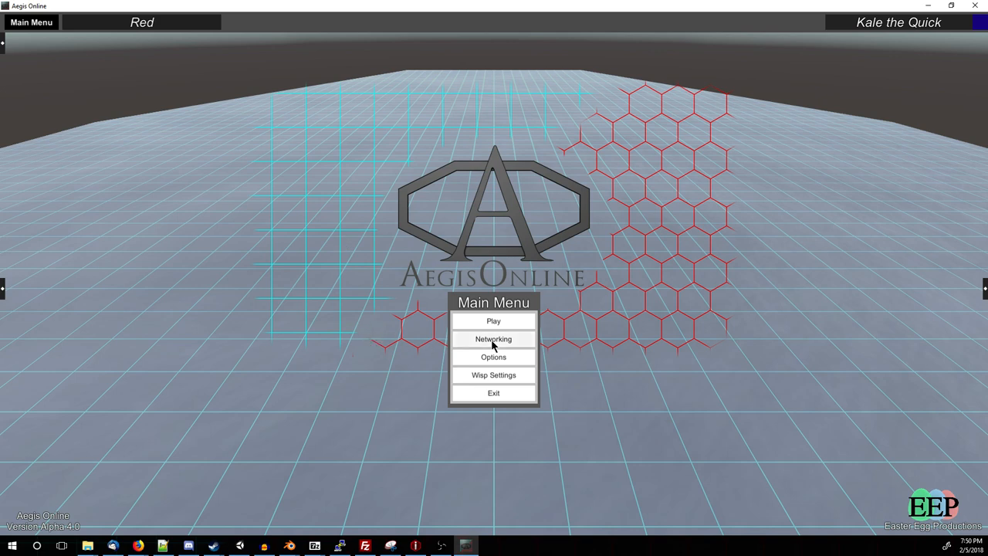
pyautogui.moveTo(454, 327)
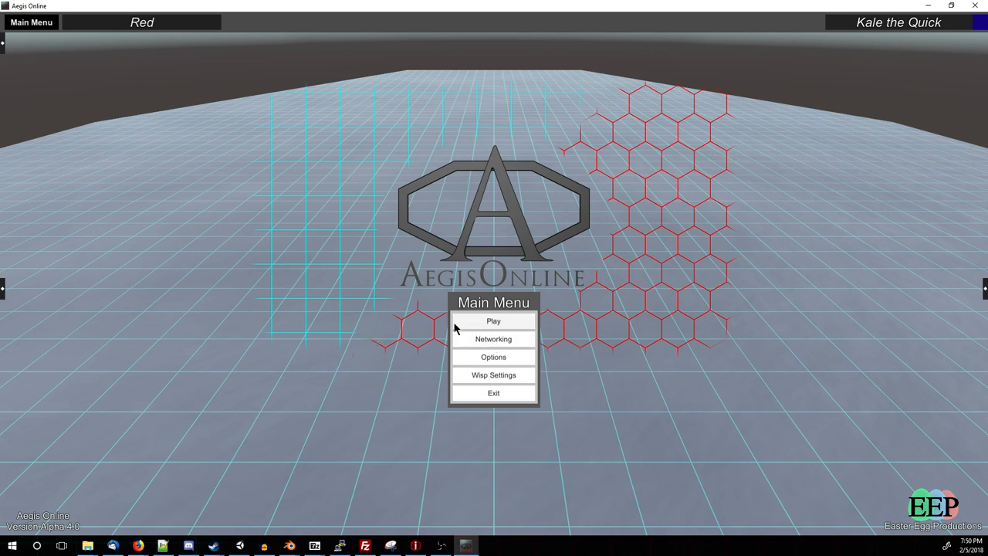
pyautogui.moveTo(493, 339)
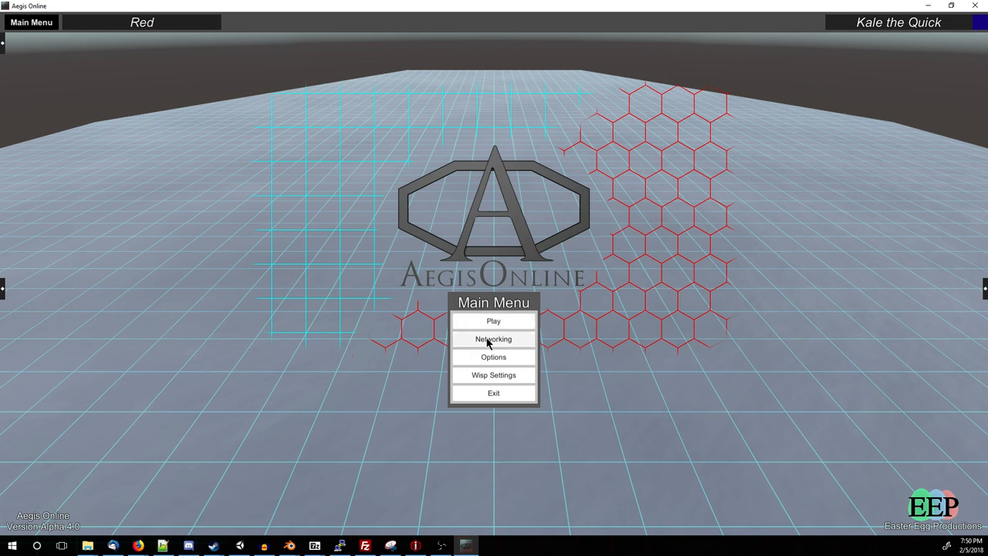
# - Start hosting a LAN game on port 7777 from the Networking menu
pyautogui.click(494, 339)
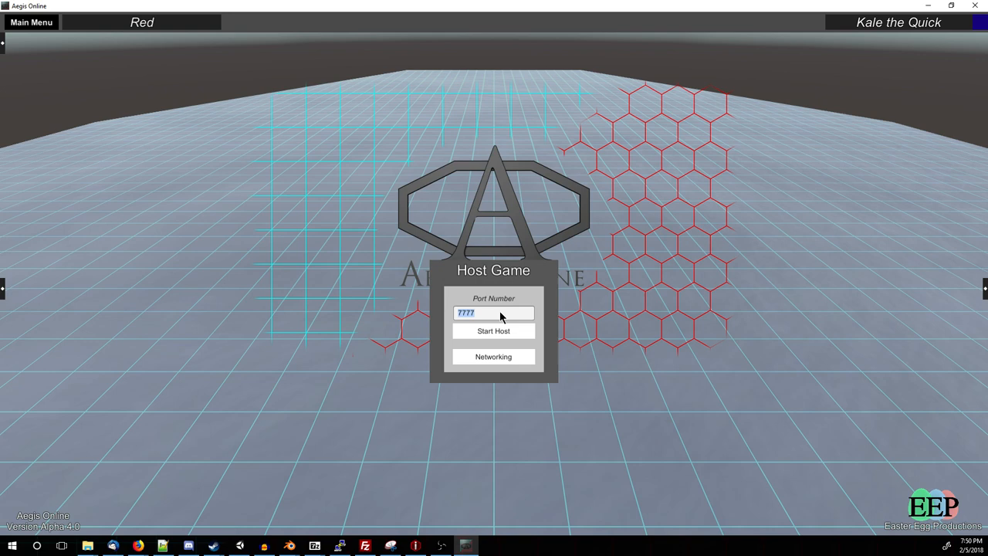
pyautogui.moveTo(502, 323)
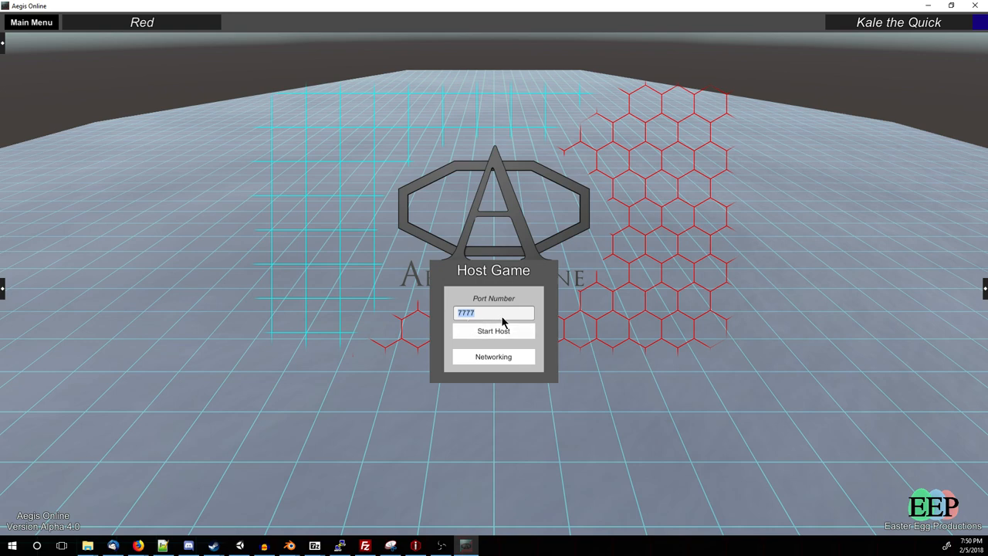
pyautogui.click(493, 330)
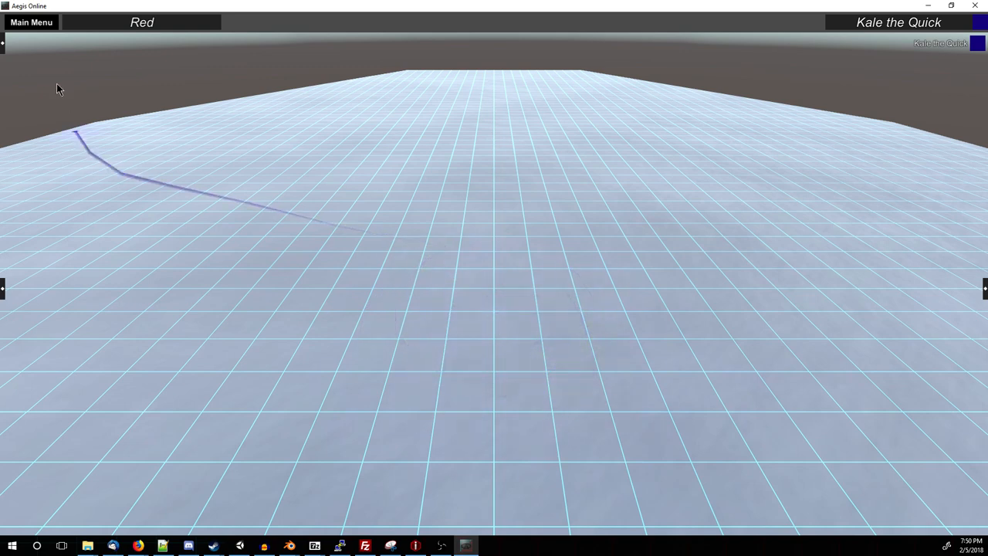
# - View the wisp settings for Kale the Quick in dark blue, then return to the main menu
pyautogui.click(31, 21)
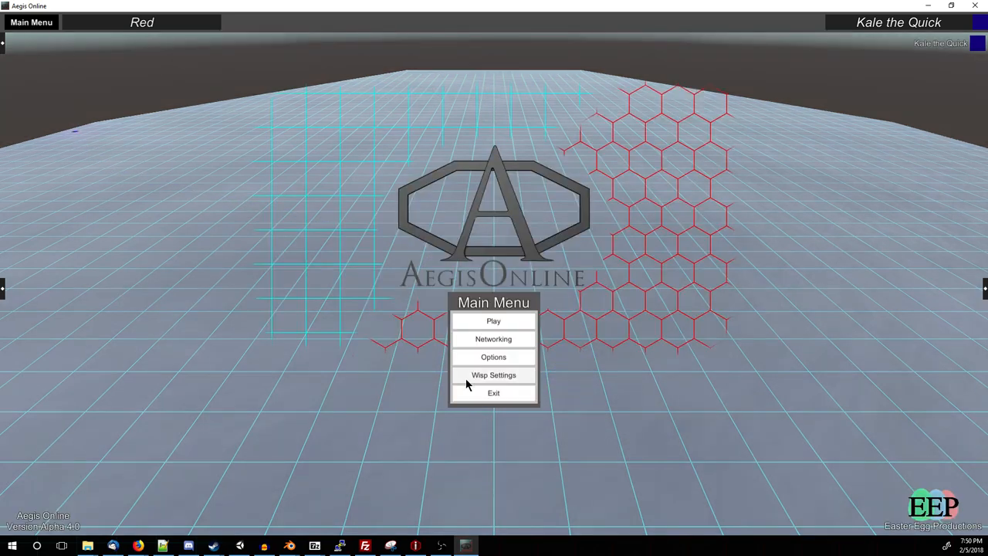
pyautogui.click(493, 374)
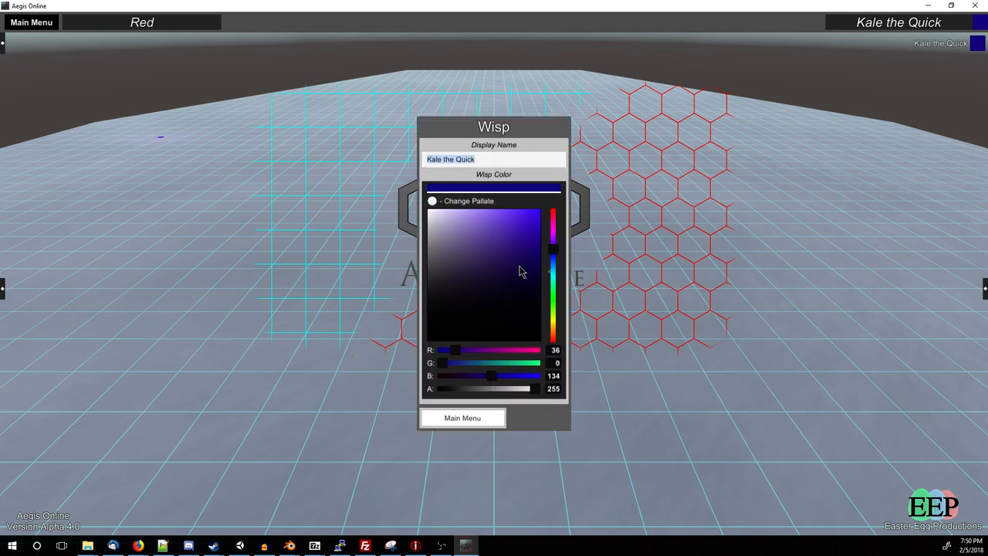
pyautogui.moveTo(457, 333)
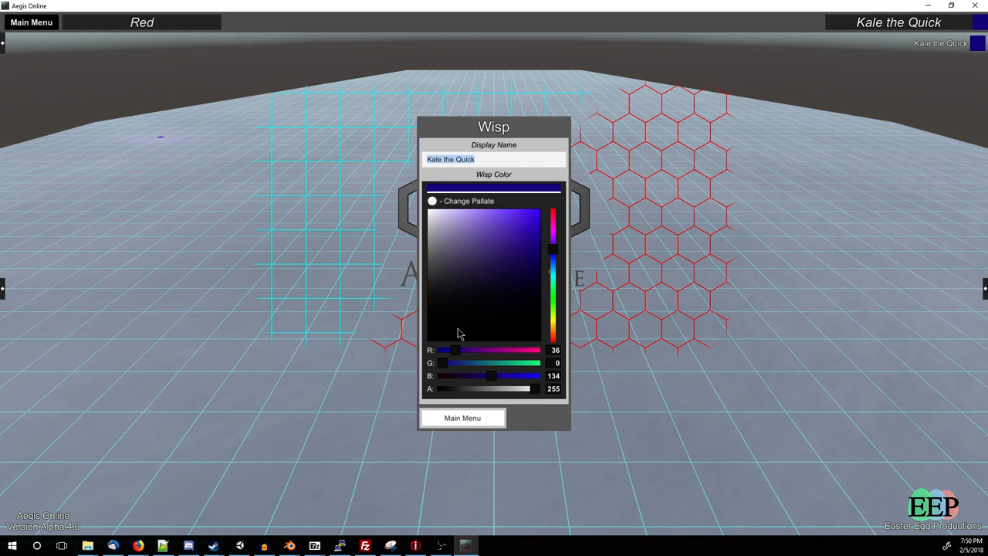
pyautogui.moveTo(462, 424)
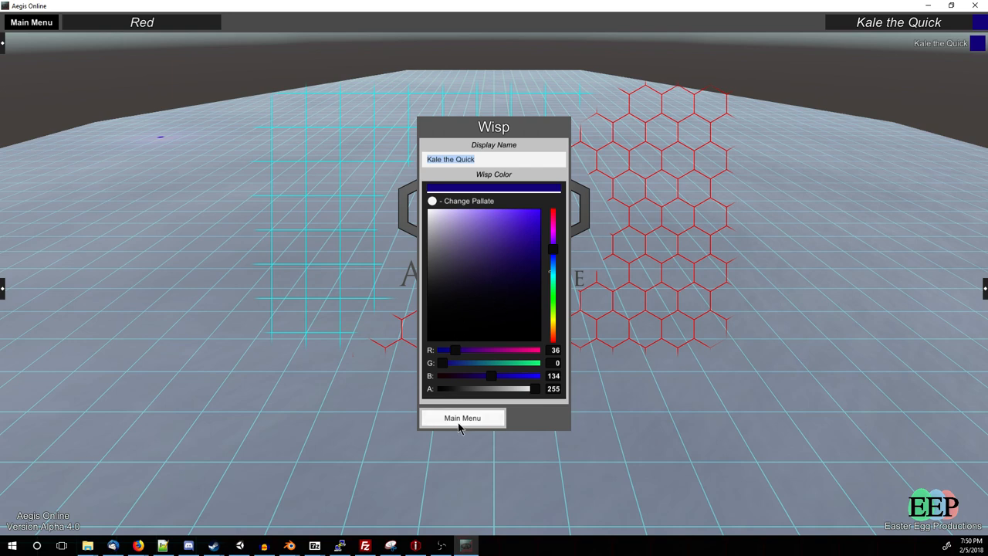
pyautogui.click(462, 417)
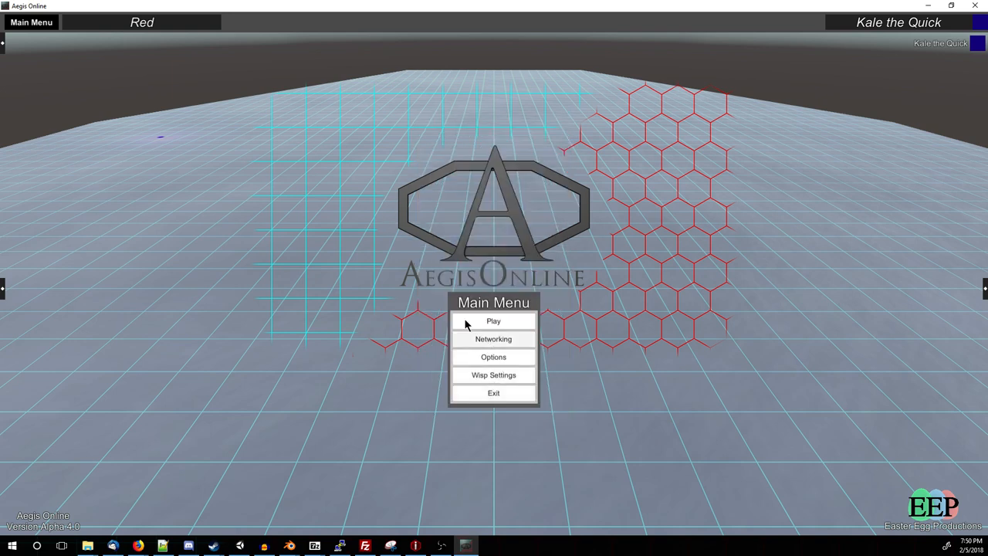
# - Disconnect the running host and reopen the Host LAN panel with port 7777
pyautogui.click(493, 339)
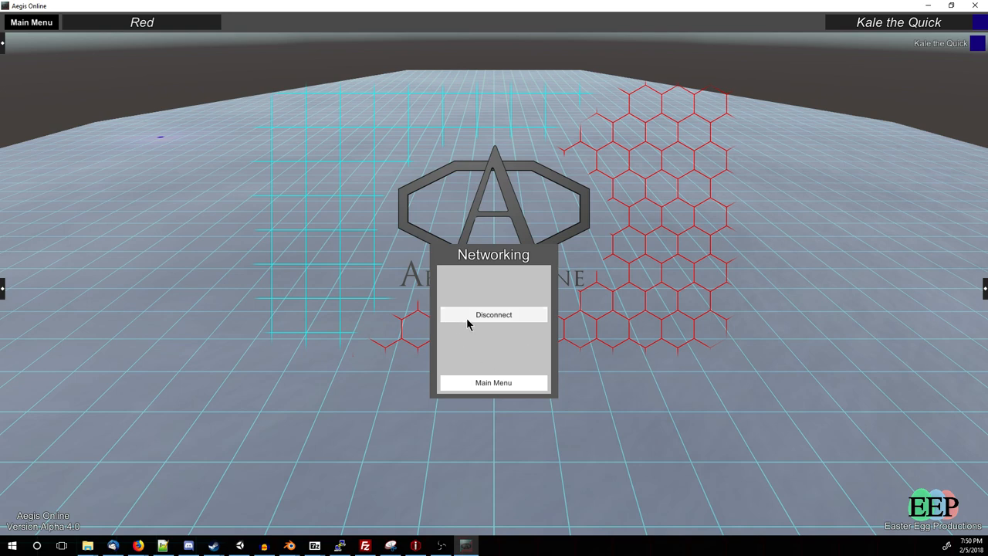
pyautogui.click(494, 315)
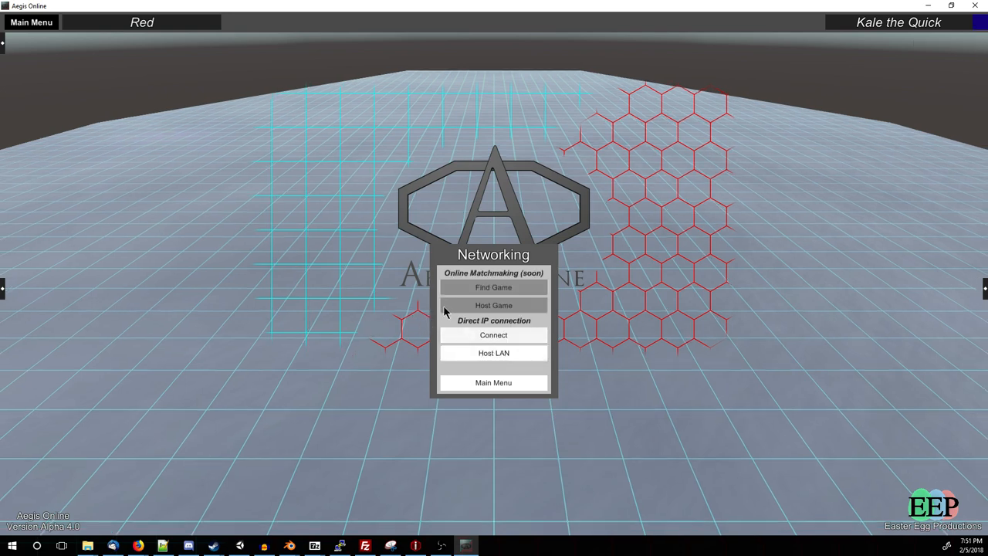
pyautogui.click(493, 305)
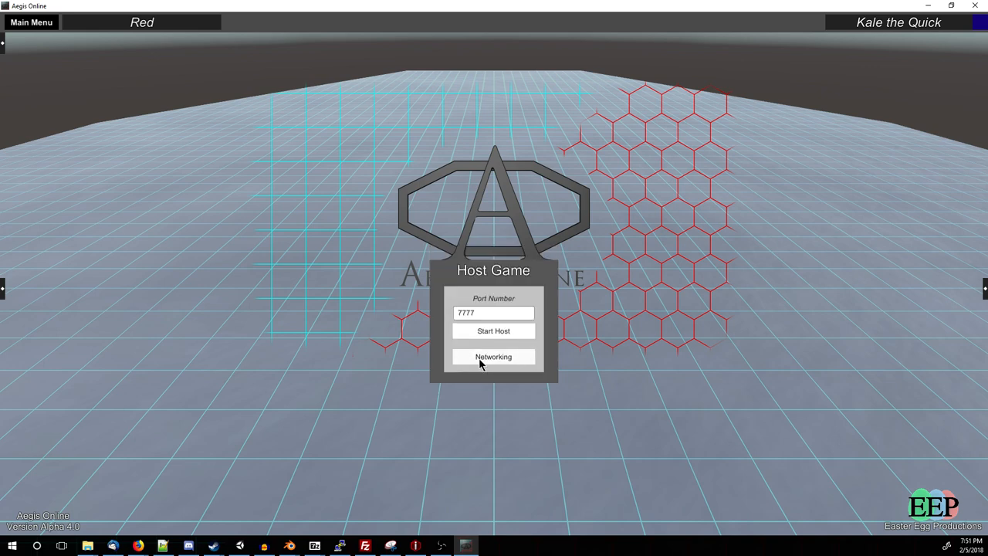
# - Demonstrate Join Game with IP 134.184.149 and port 7777, then return to networking options
pyautogui.click(493, 357)
pyautogui.write('134.184.')
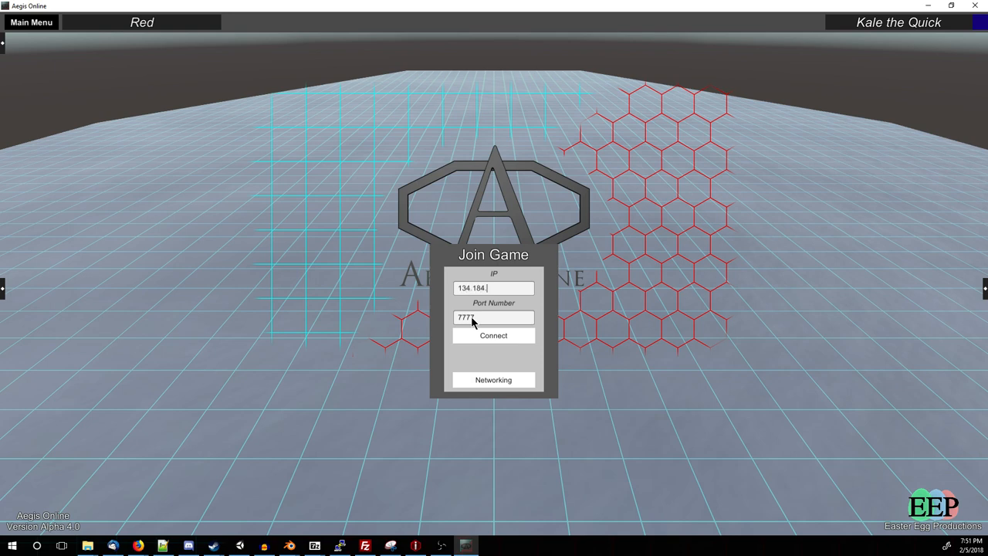
pyautogui.write('149')
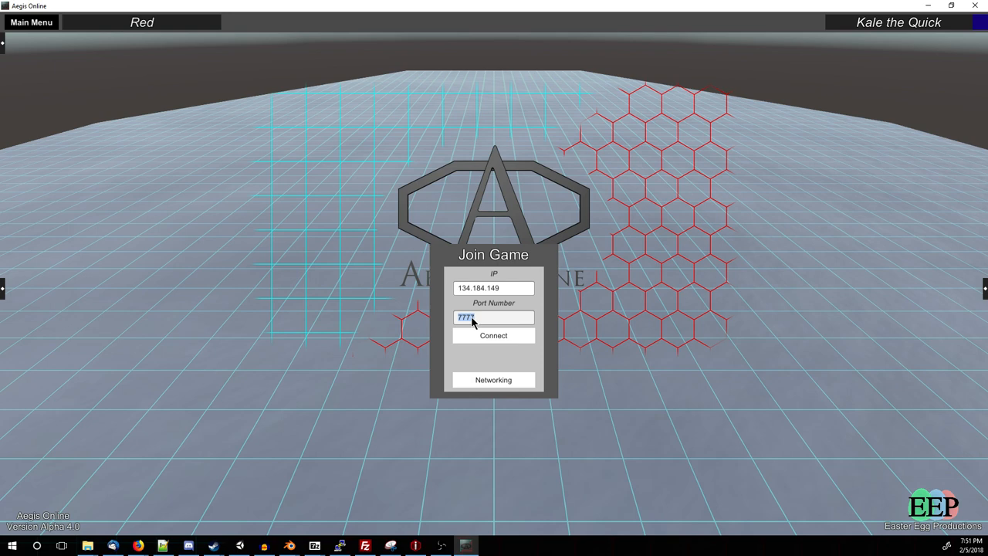
pyautogui.click(493, 379)
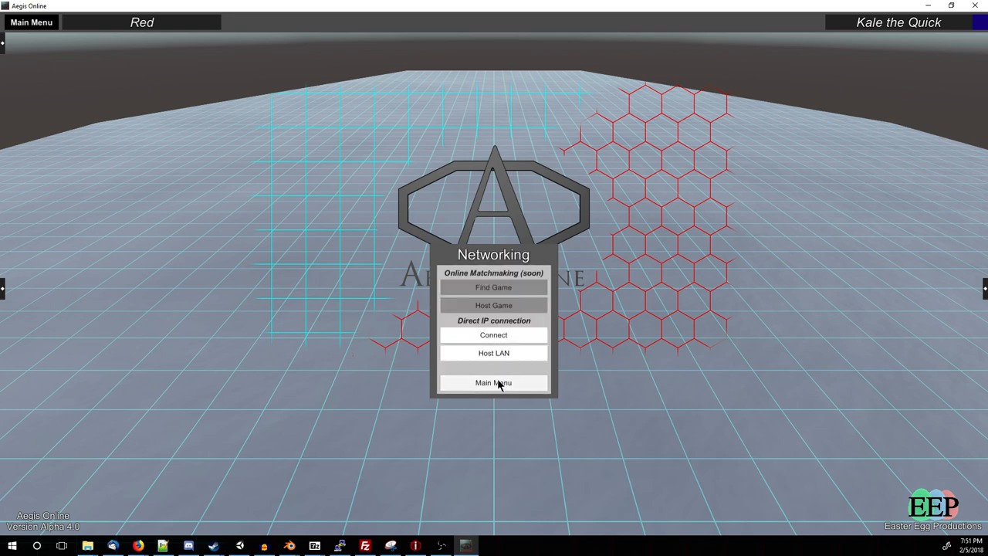
pyautogui.moveTo(470, 381)
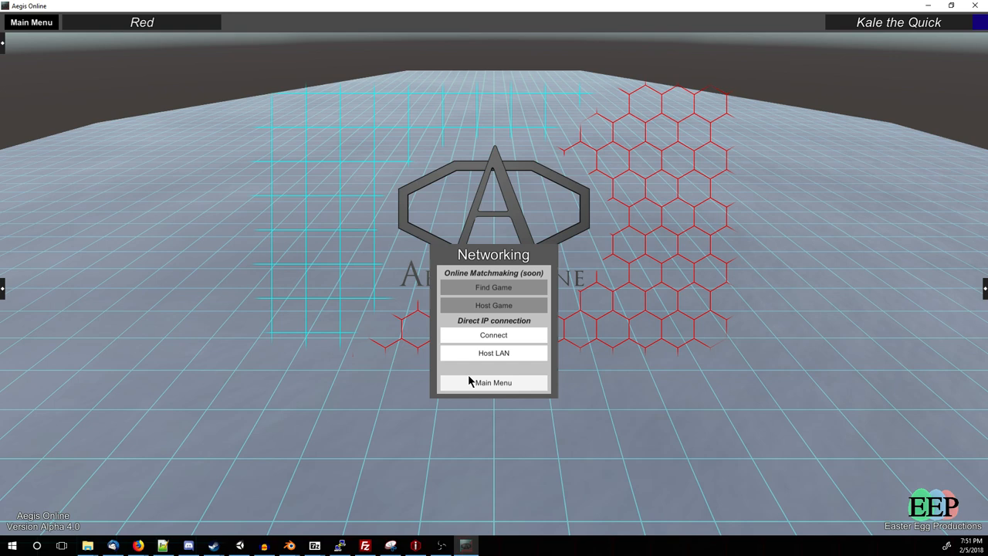